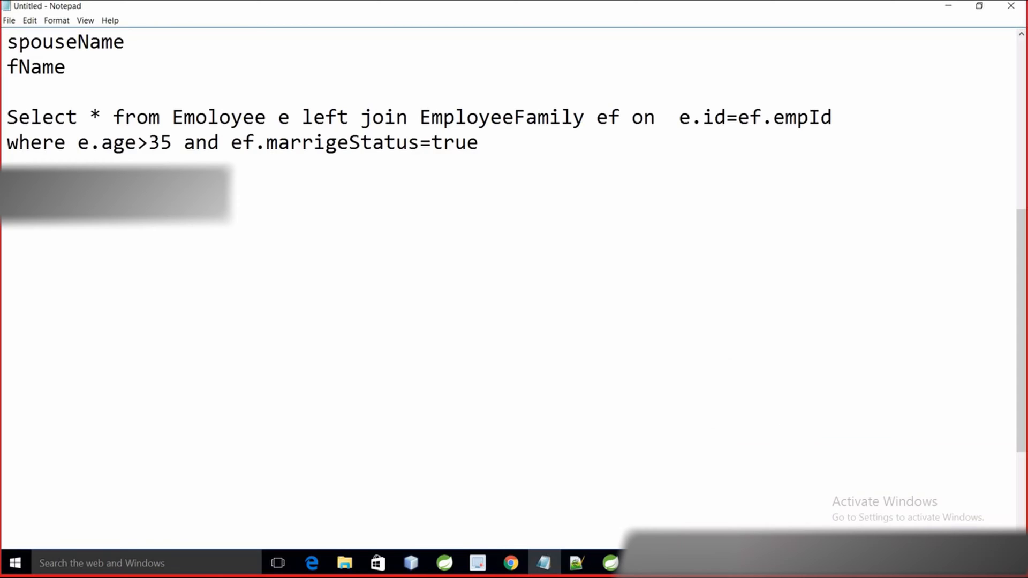
mouse_move(392, 446)
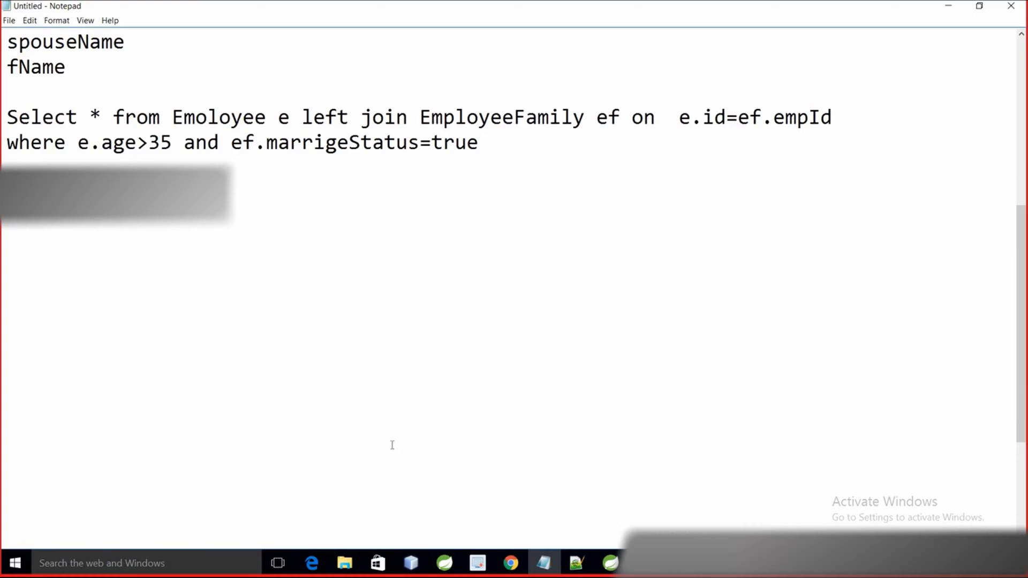
Note a String str declaration and a Map<Character,Integer> = new HashMap<>() declaration below the SQL query.
type("String str")
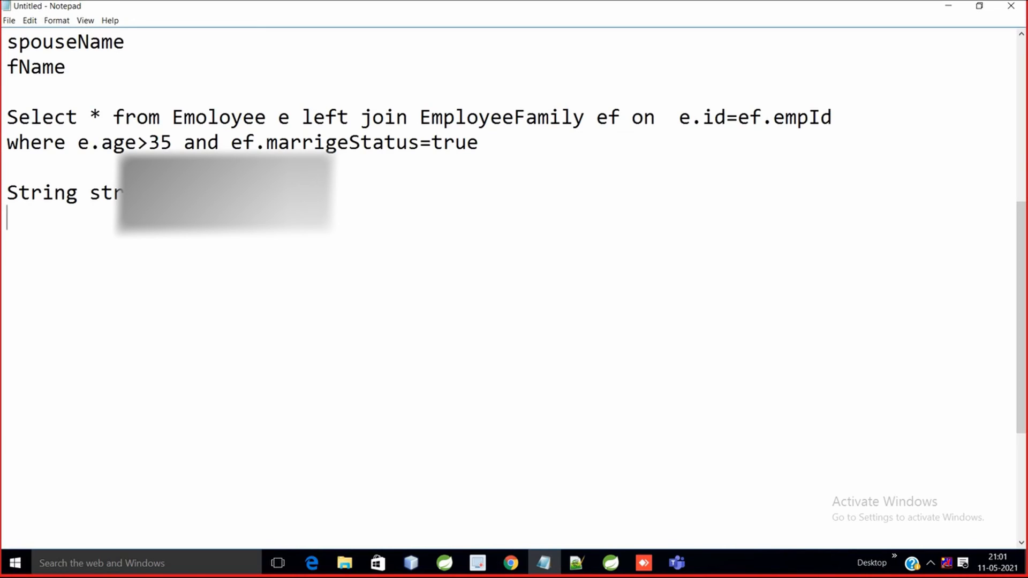
type("Map<Charec")
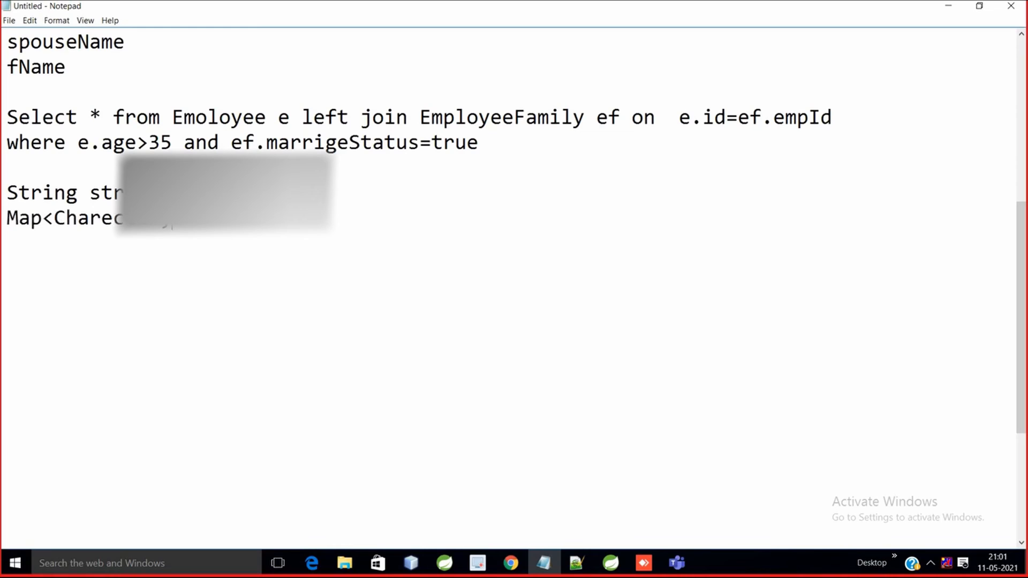
type("new HasMap<Charecter,Integer>();")
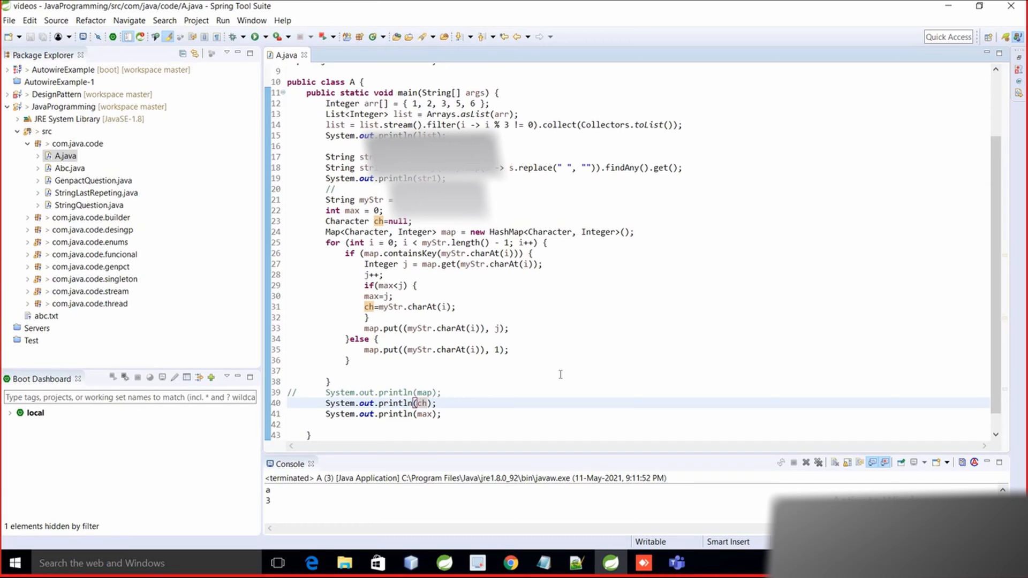
left_click(427, 403)
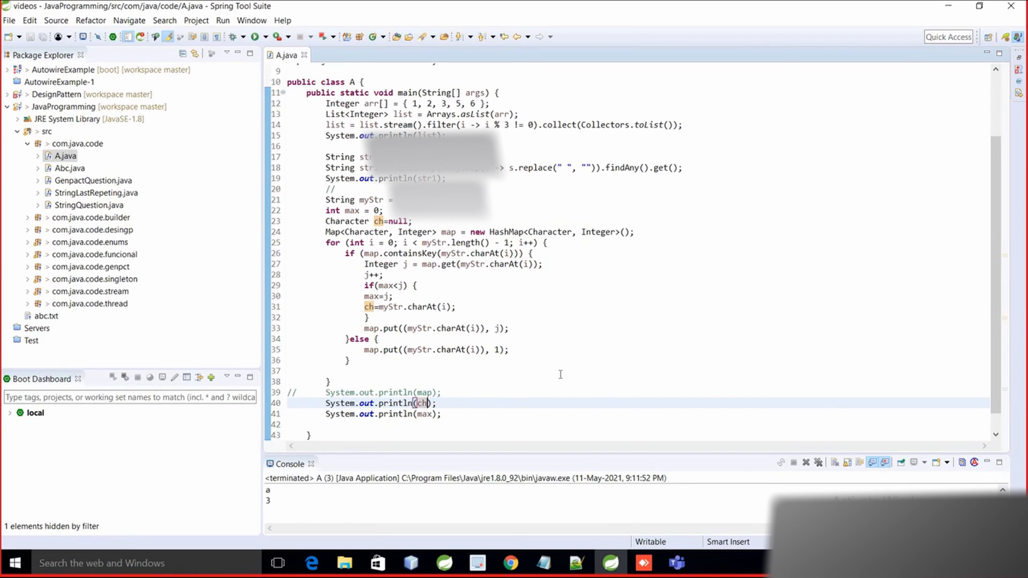
Collect repeated characters into a HashSet charArray and run A.java, printing [a, k] and 3.
left_click(425, 403)
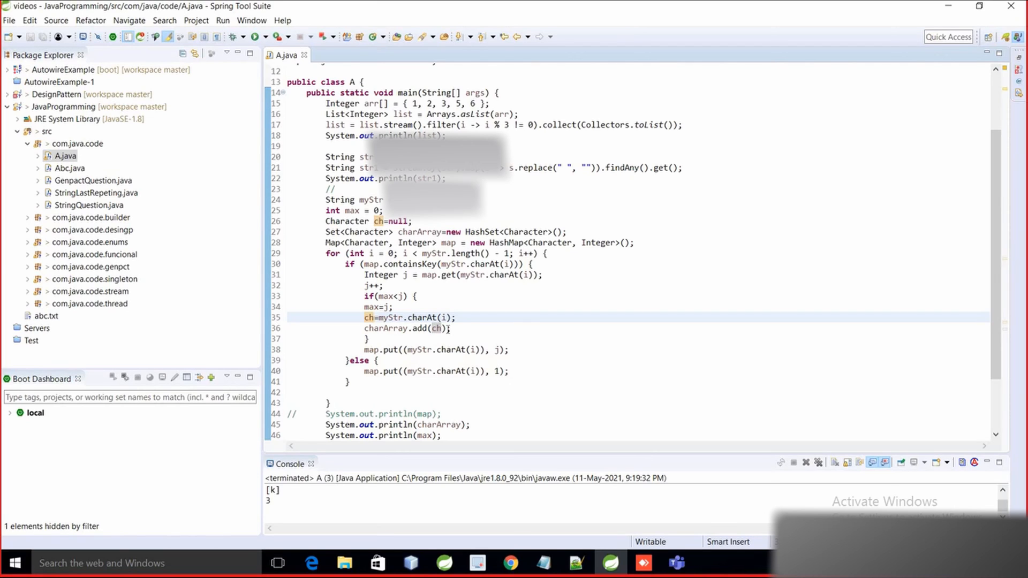
mouse_move(423, 345)
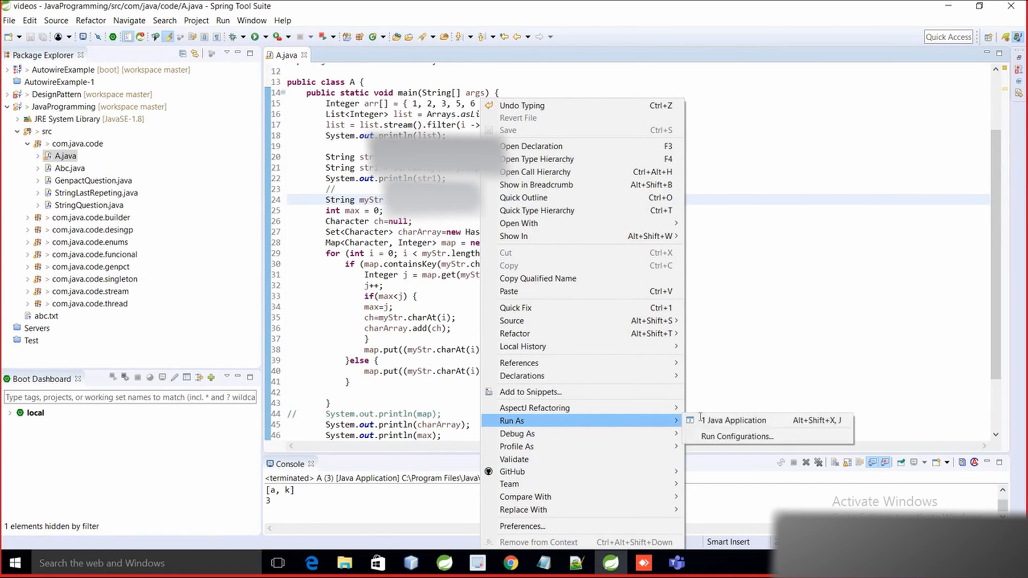
left_click(737, 420)
type("if(charArray")
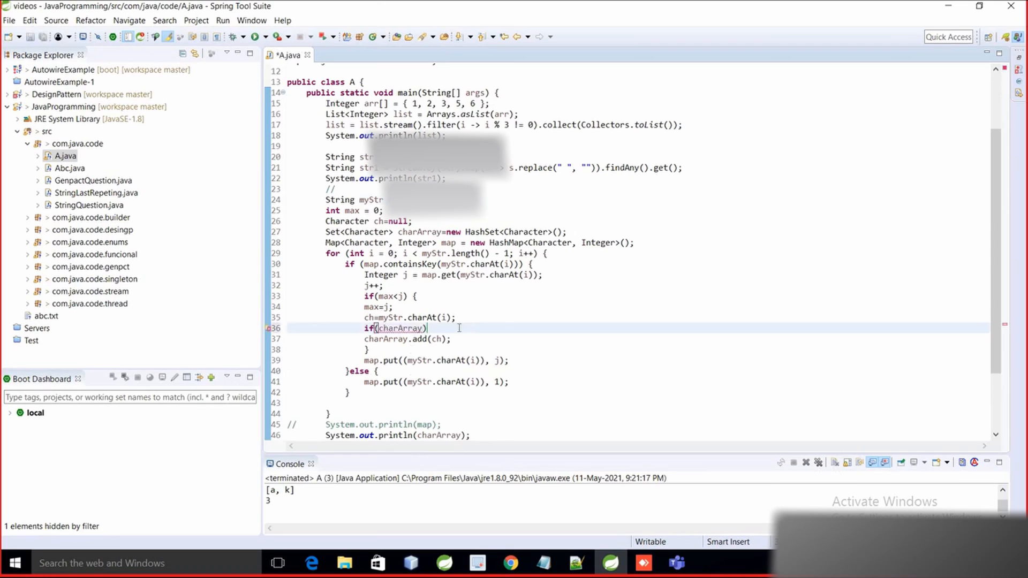
Begin an if condition on max above the charArray.add(ch) line.
type("max)")
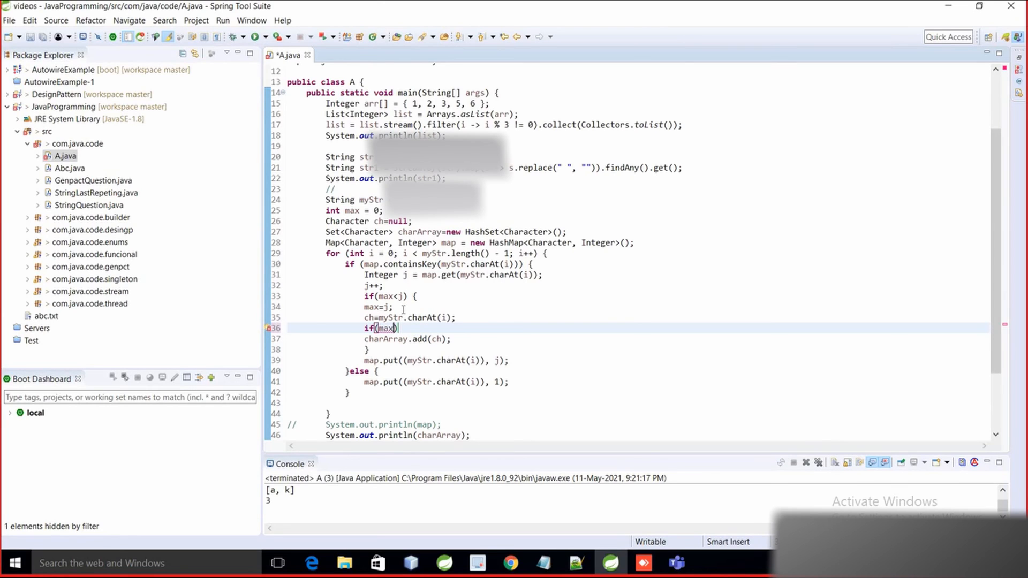